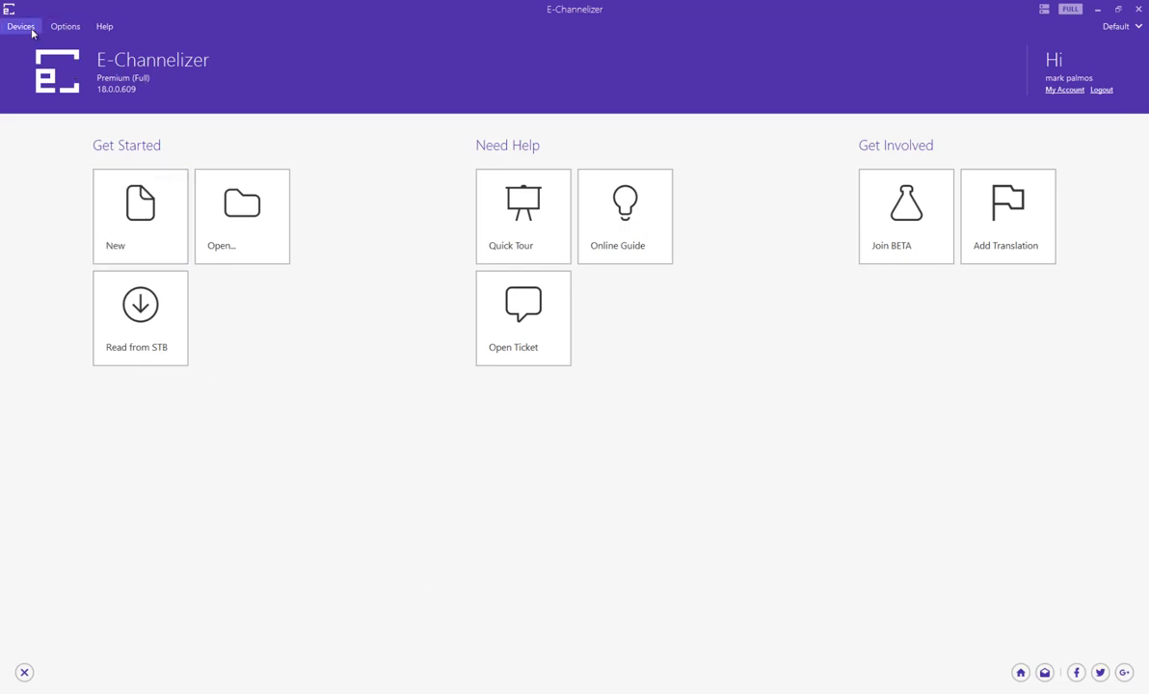
Step: Attempt to read settings from the set-top box and dismiss the resulting failure message
left_click(19, 27)
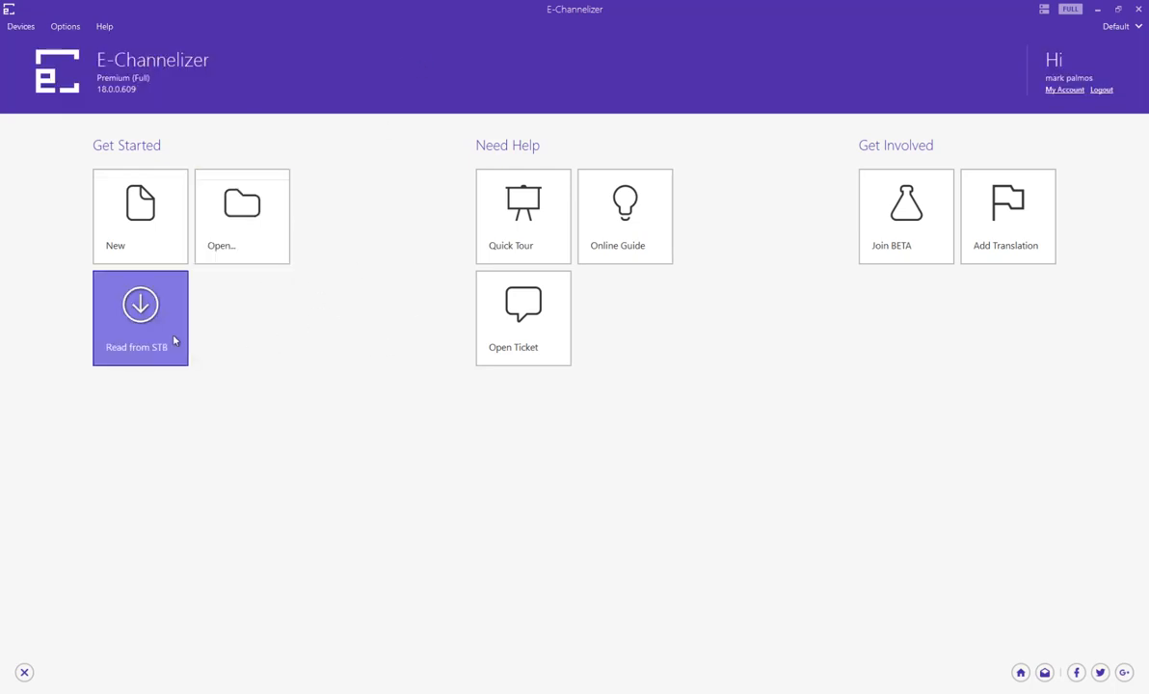
left_click(139, 318)
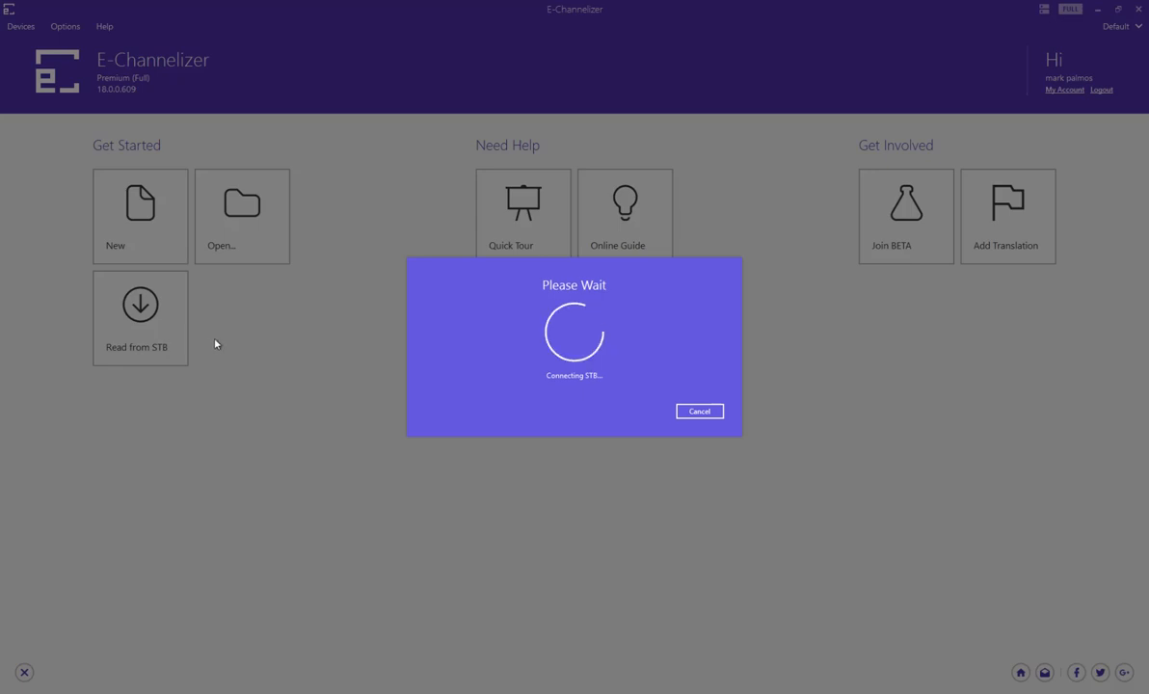
mouse_move(331, 463)
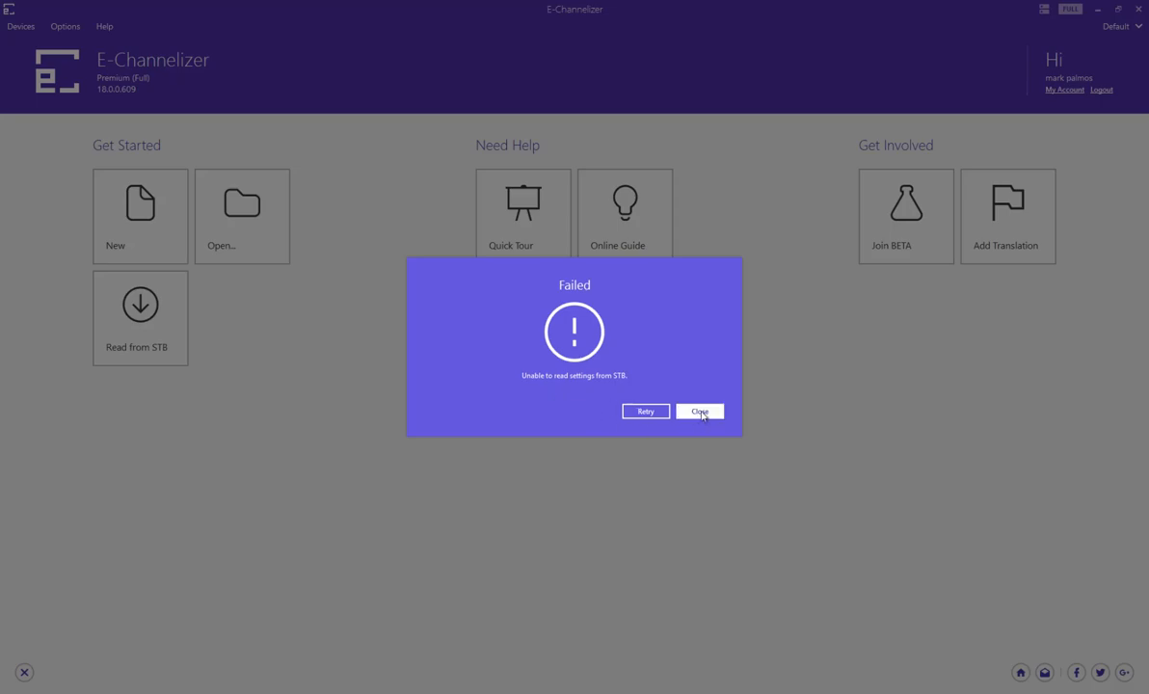
left_click(700, 413)
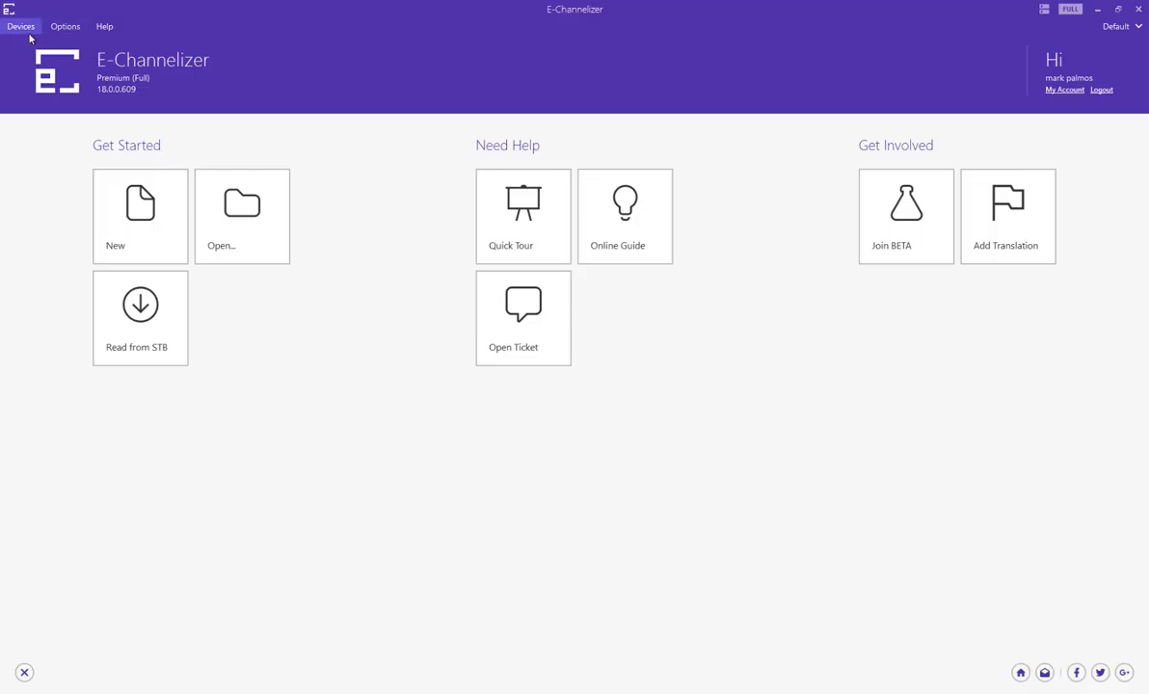
Step: Add a device profile named 'solo', set its host address, and test connectivity successfully
left_click(19, 27)
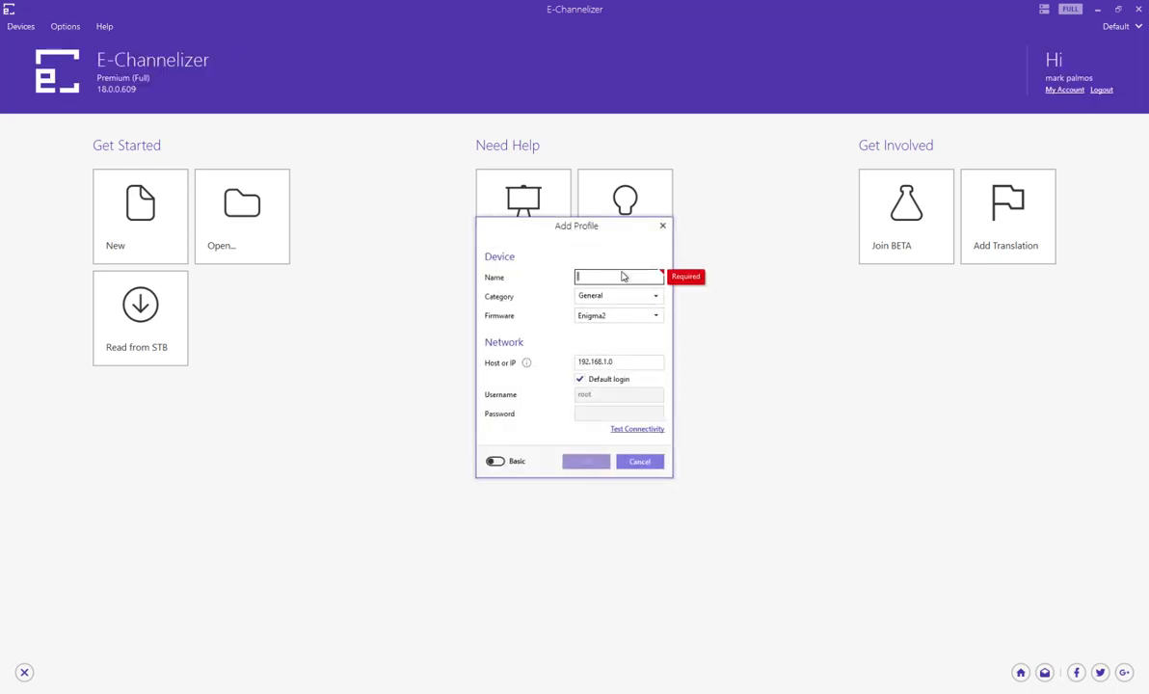
type("solo2")
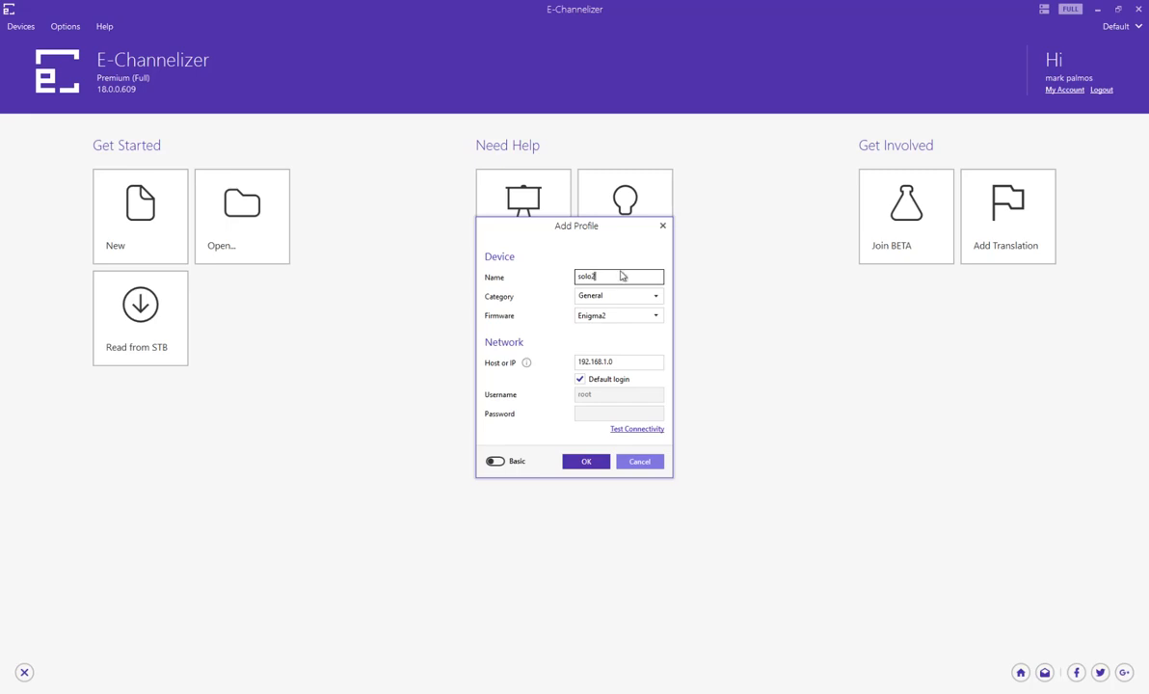
left_click(616, 362)
type("187")
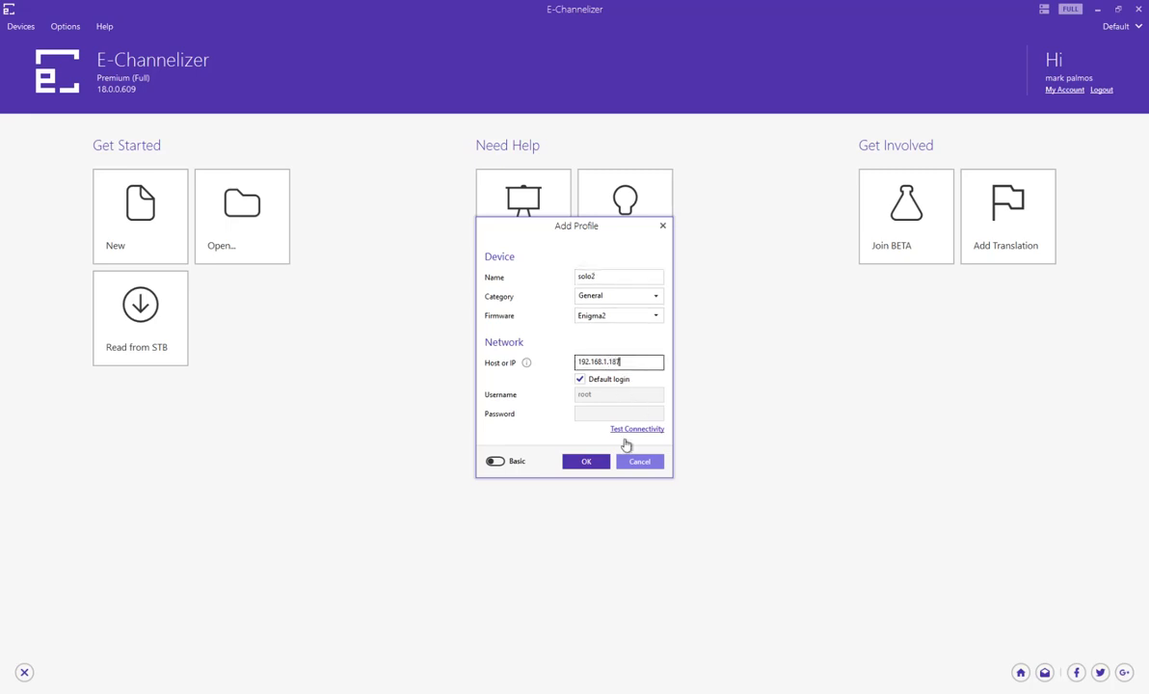
left_click(636, 428)
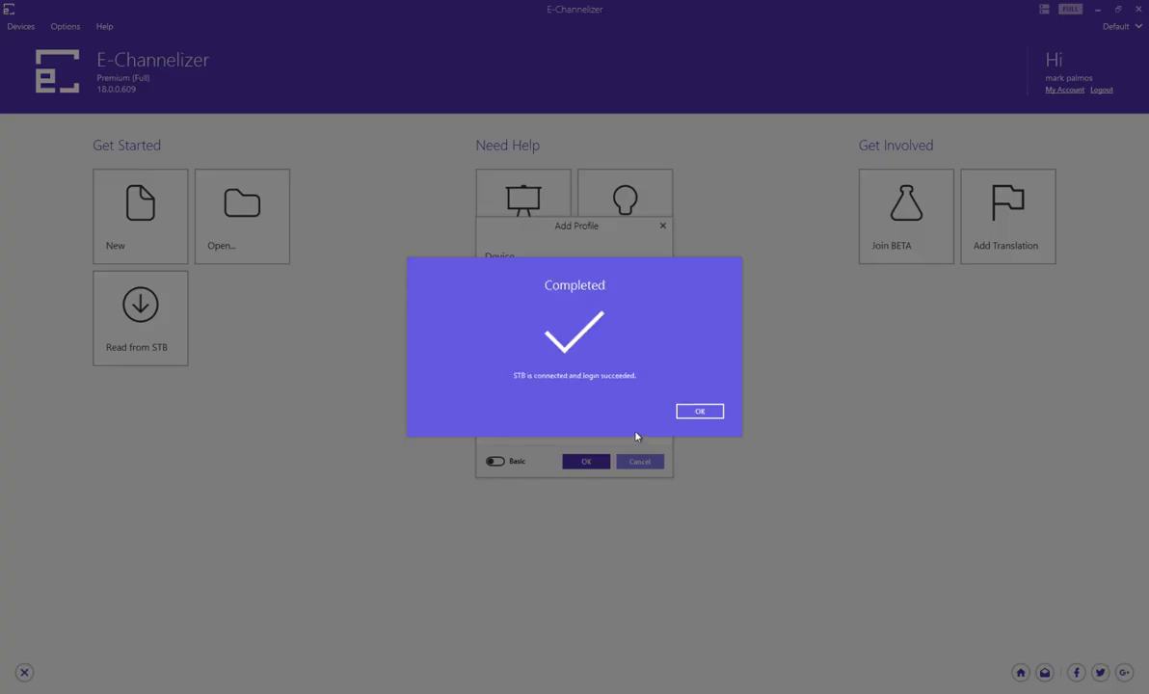
mouse_move(555, 393)
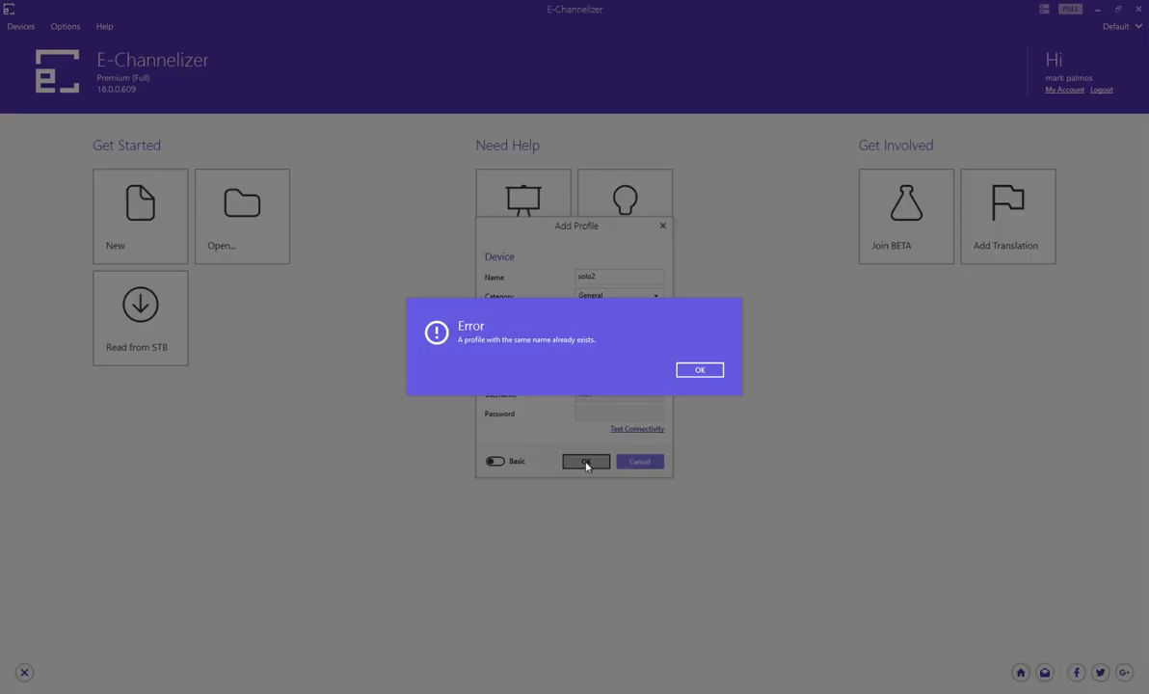
mouse_move(549, 347)
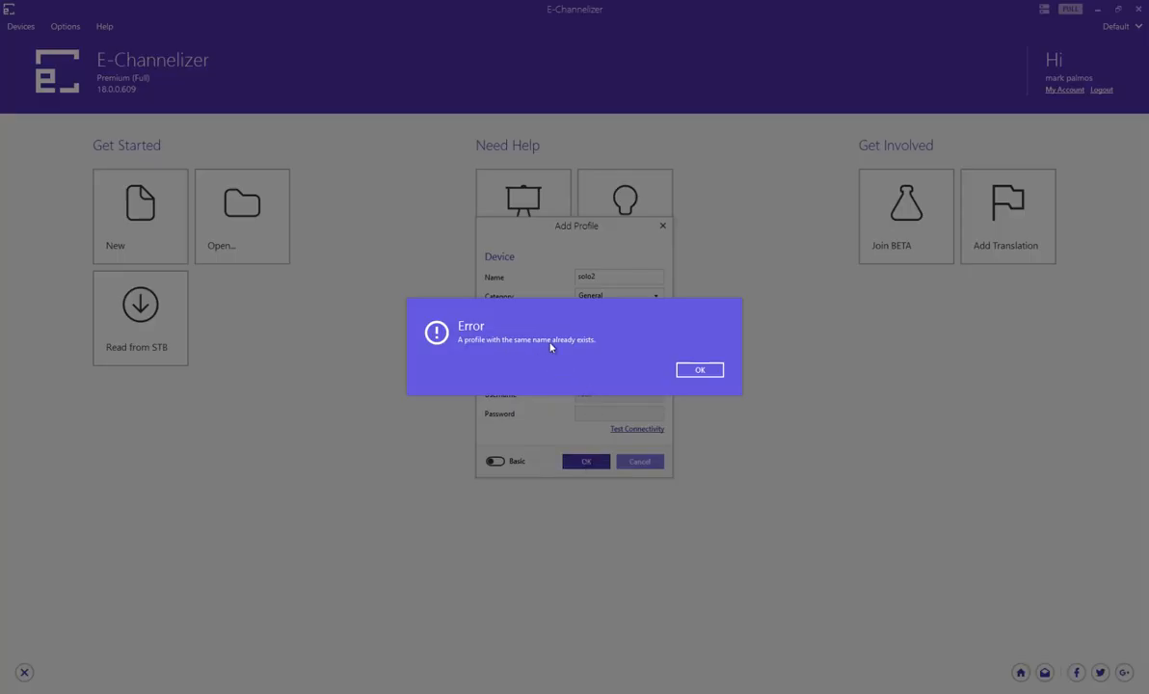
mouse_move(567, 353)
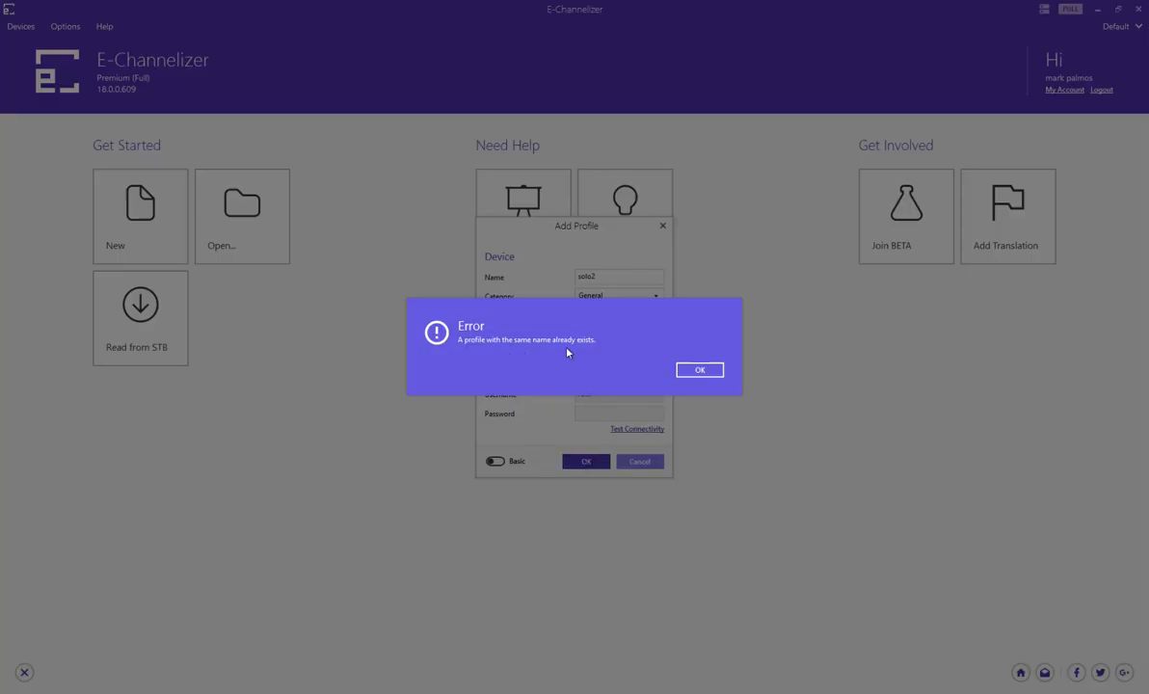
Step: Dismiss the error that a profile with the same name already exists
left_click(697, 370)
type("l")
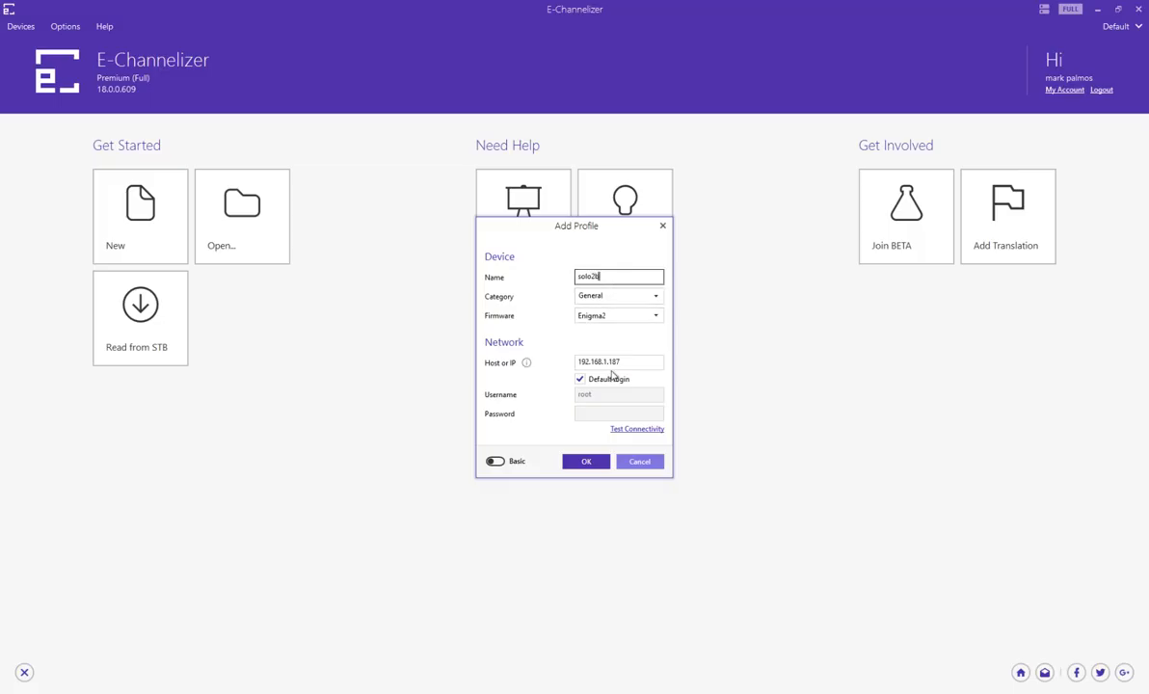
Step: Save the renamed profile and accept the duplicate host address warning
left_click(586, 460)
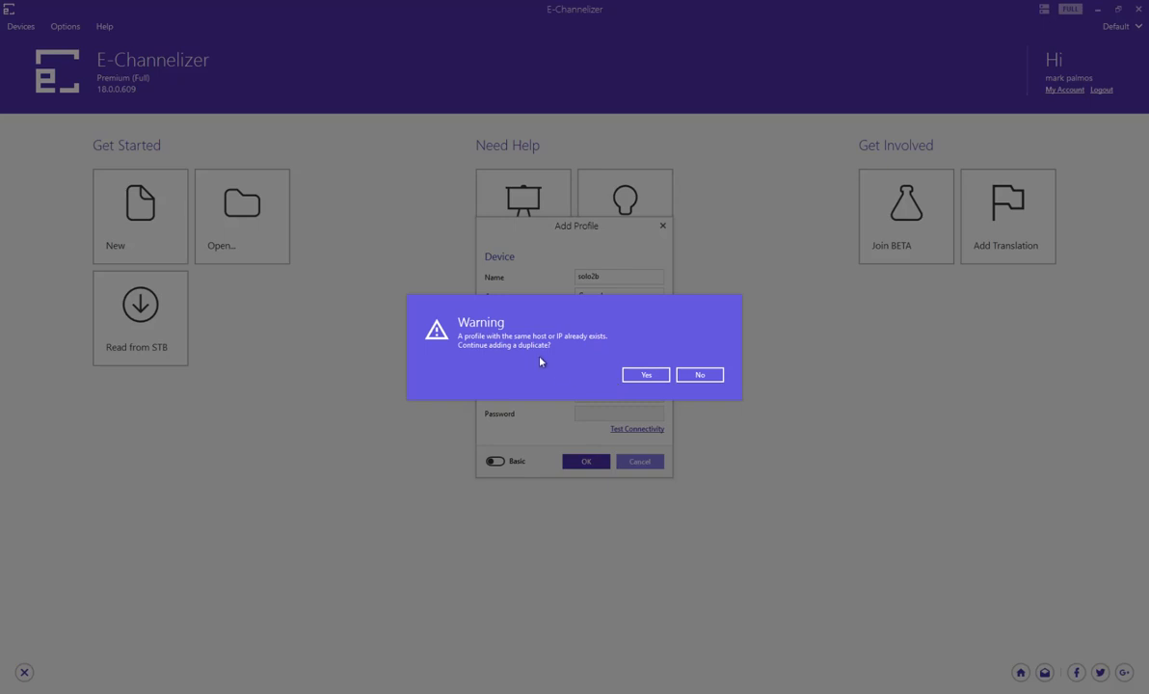
mouse_move(563, 358)
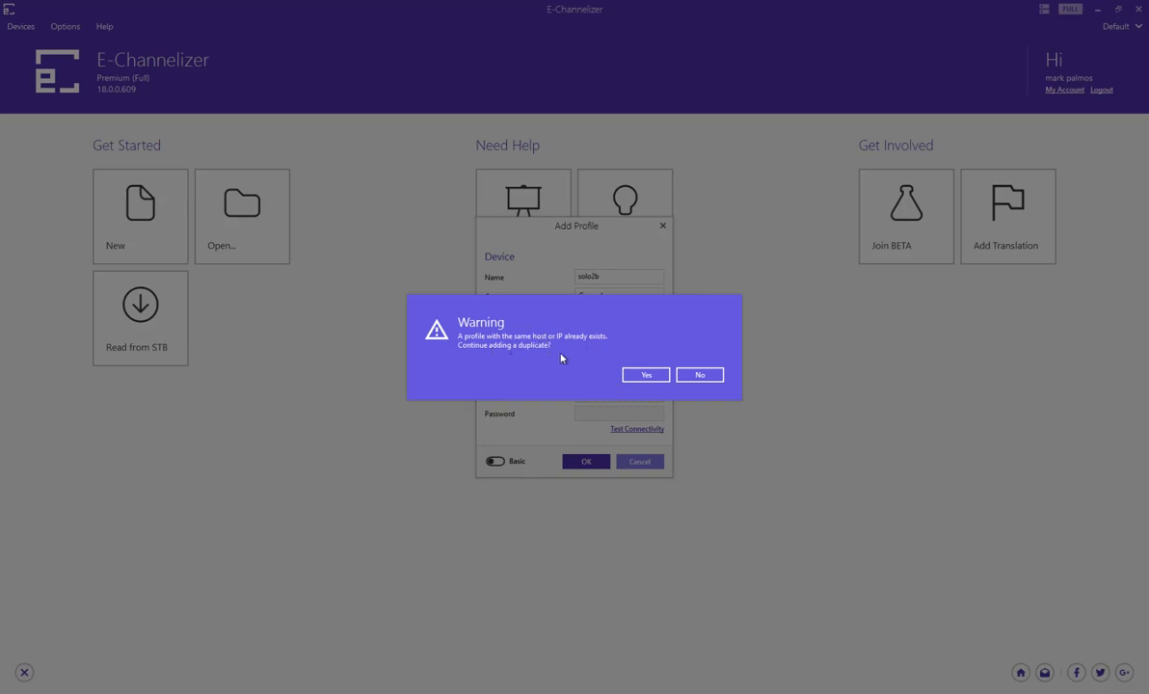
left_click(698, 374)
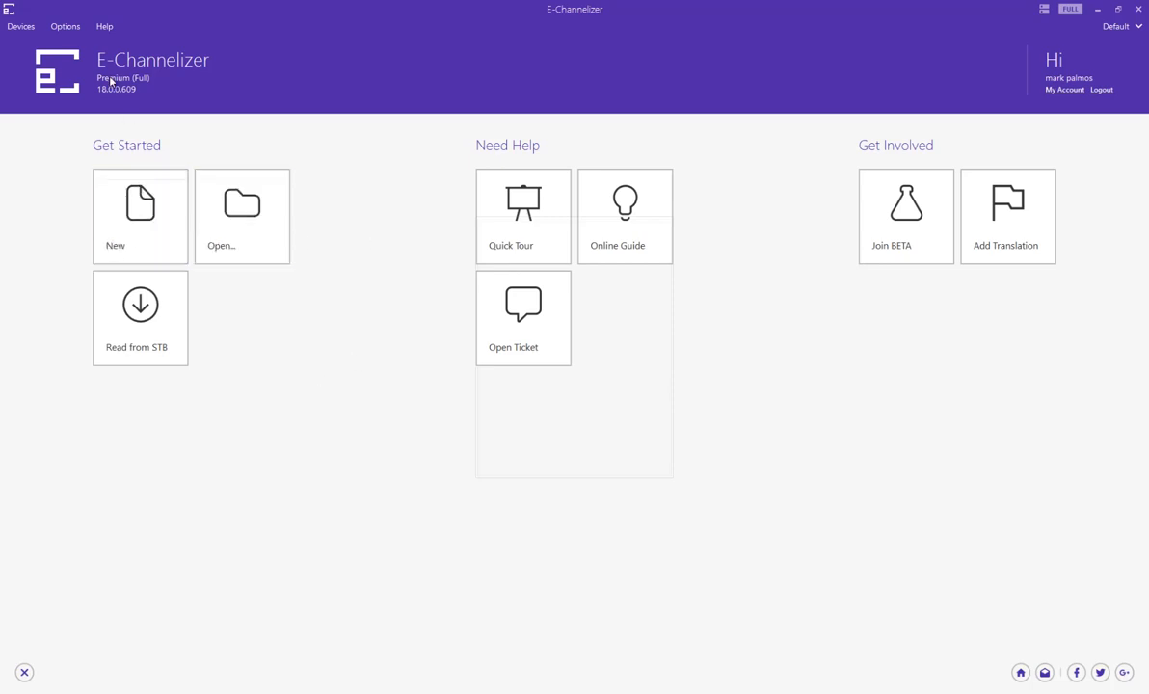
Step: Retry reading settings from the set-top box, ending in the read failure message
left_click(139, 318)
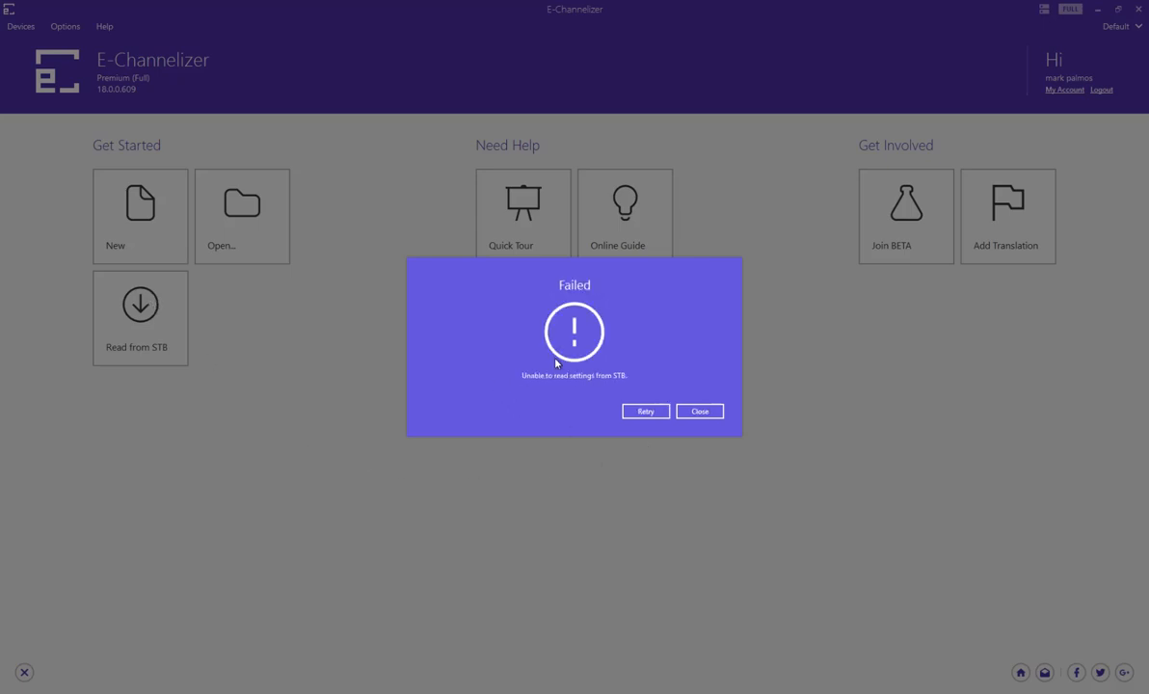
mouse_move(705, 430)
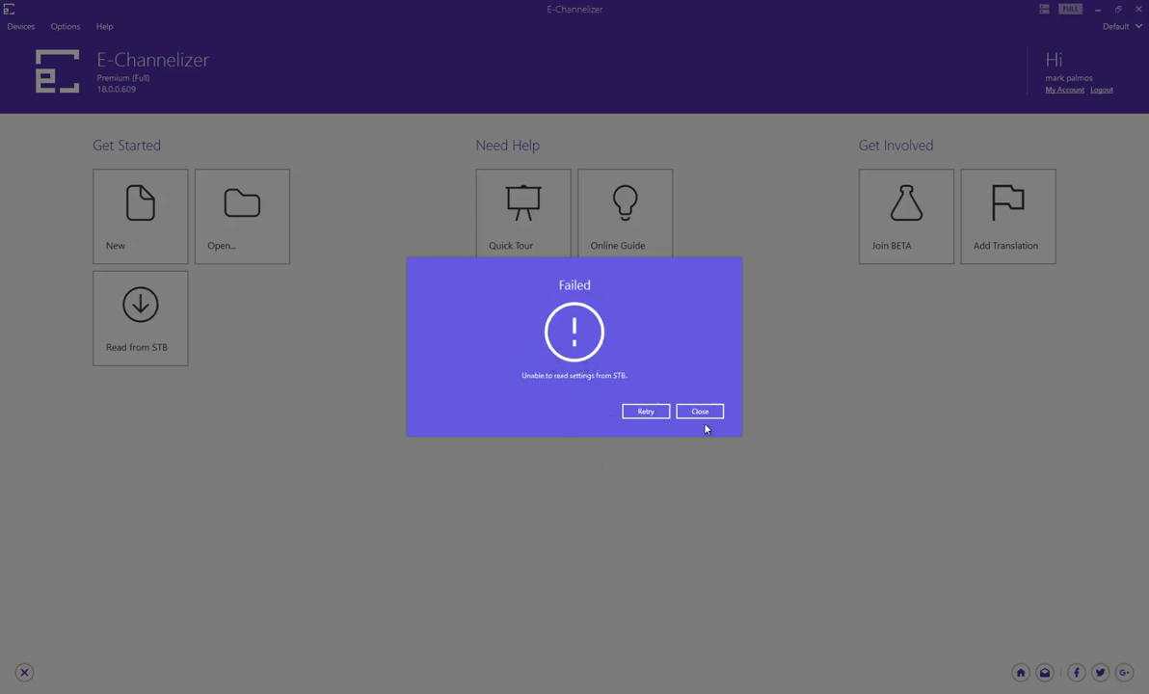